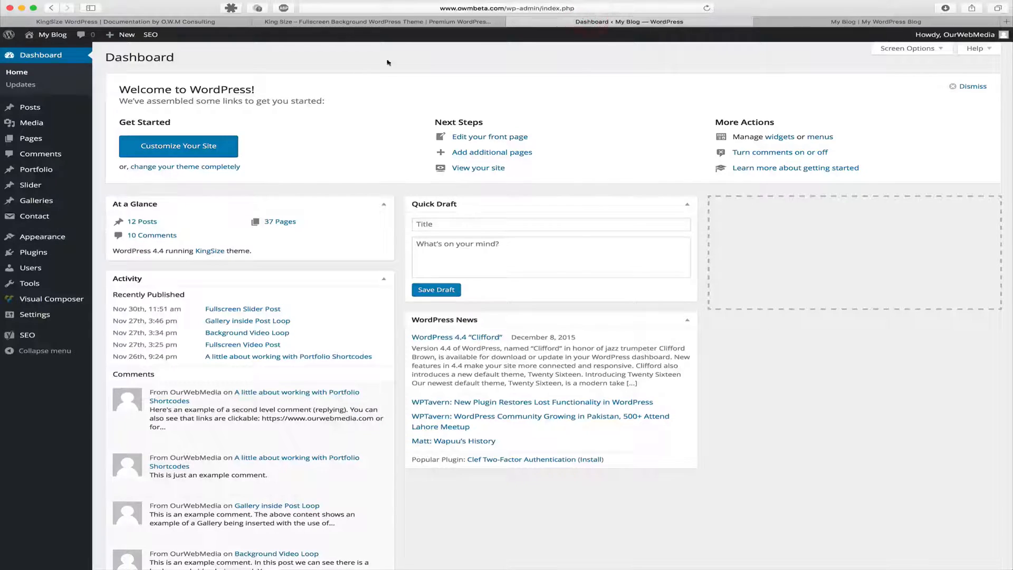
mouse_move(30, 139)
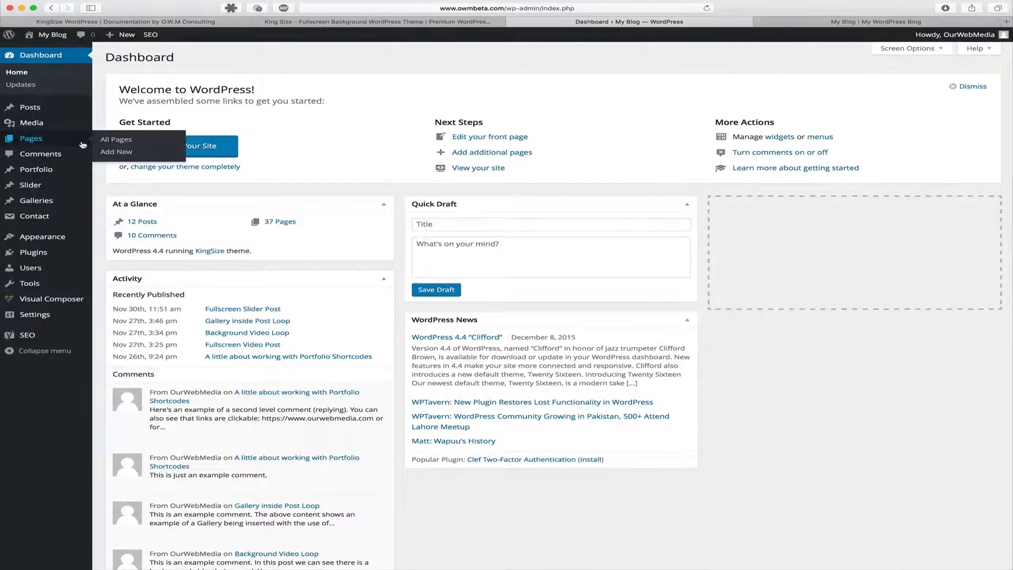
Start a new blank page from the Pages menu.
click(117, 151)
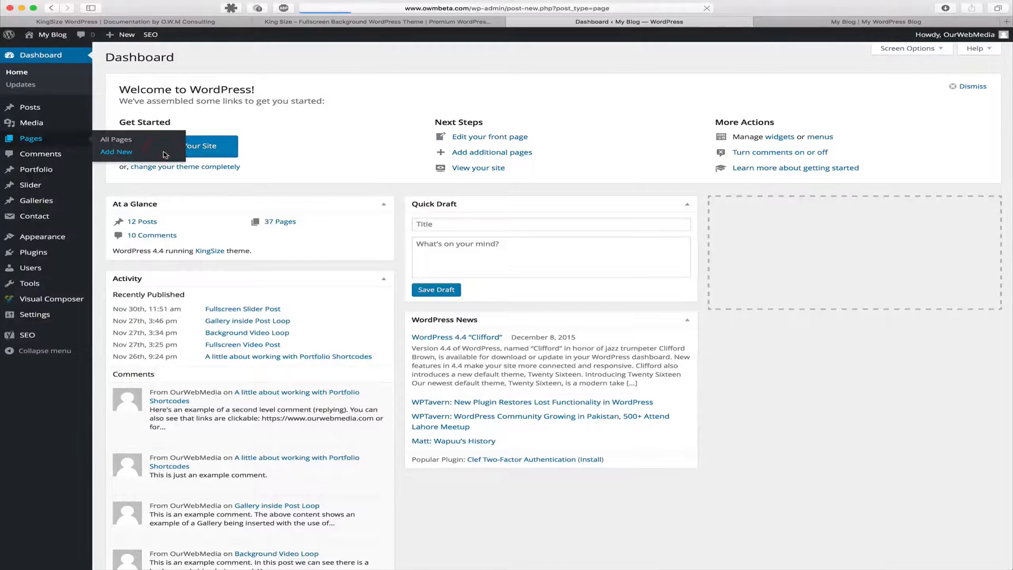
Title the page 'Video Background', generating the video-background permalink.
click(116, 151)
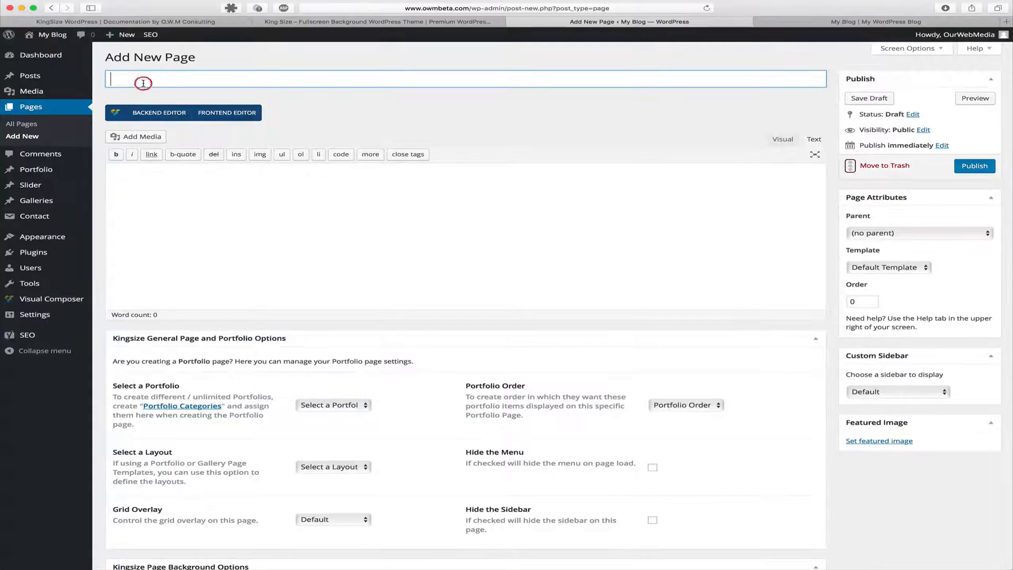
text(Video)
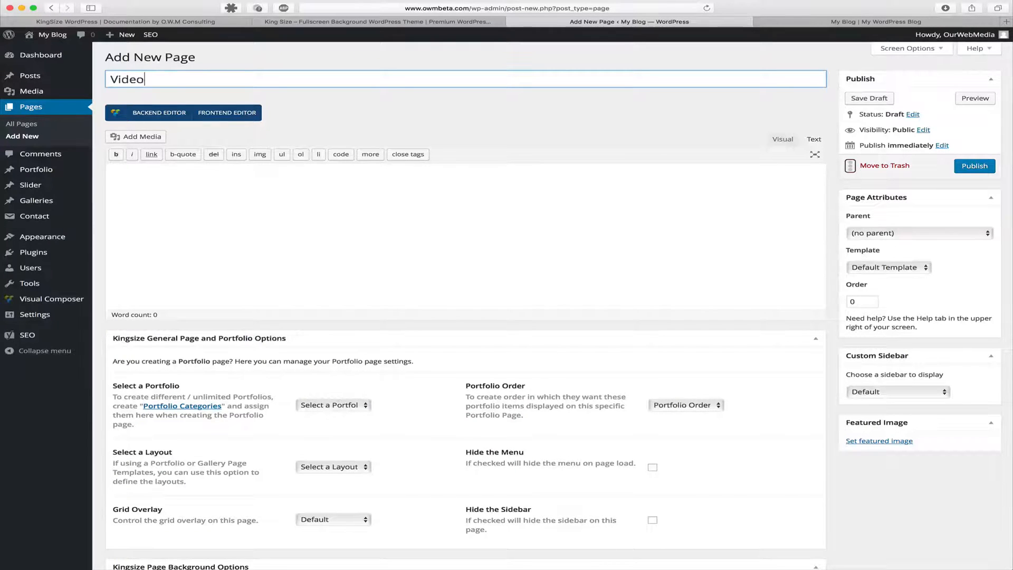
text(Background)
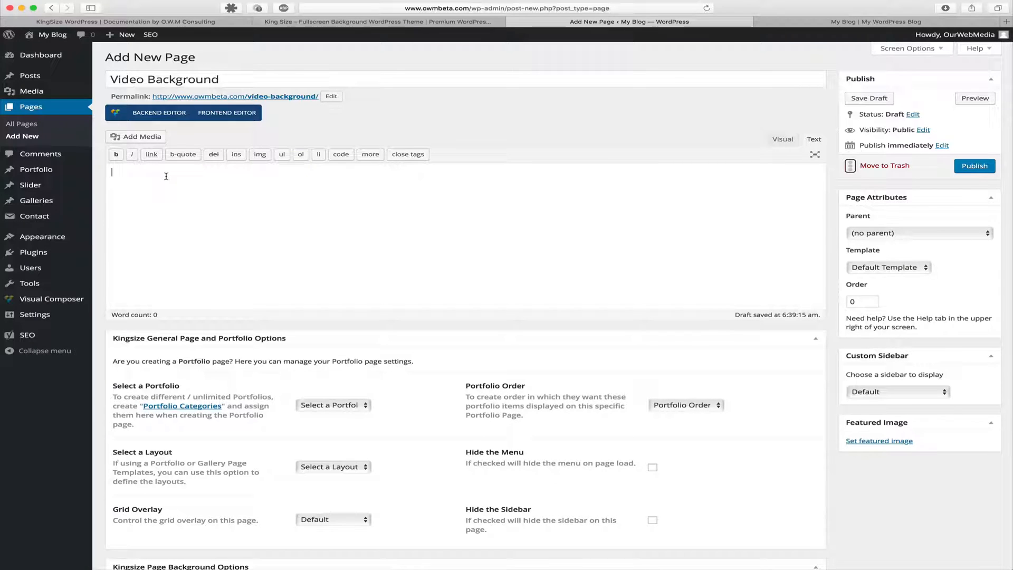
Set Slider / Video Background to Video Background and Hide the Body Content to Permanently Hide.
scroll(down, 3)
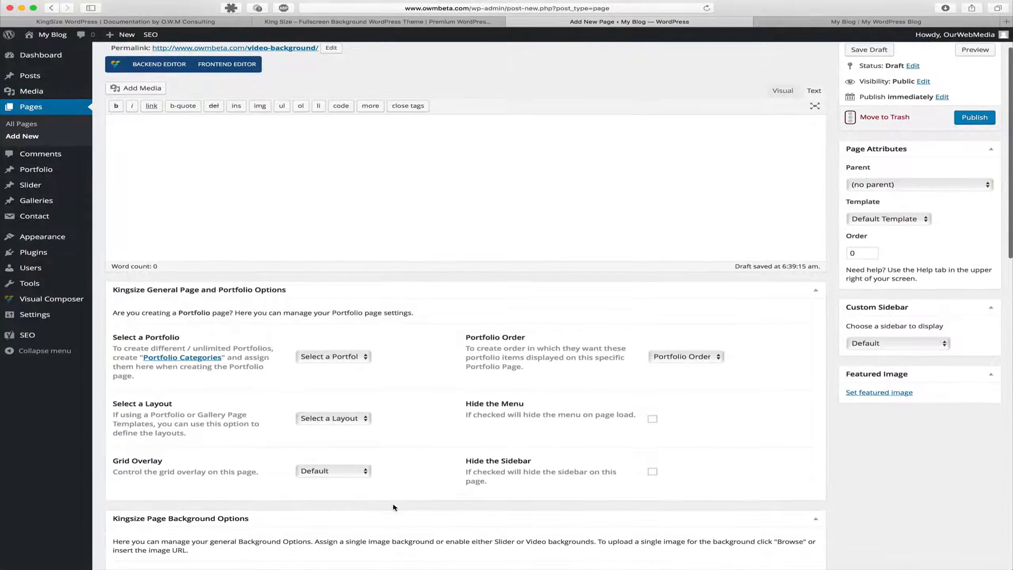
scroll(down, 3)
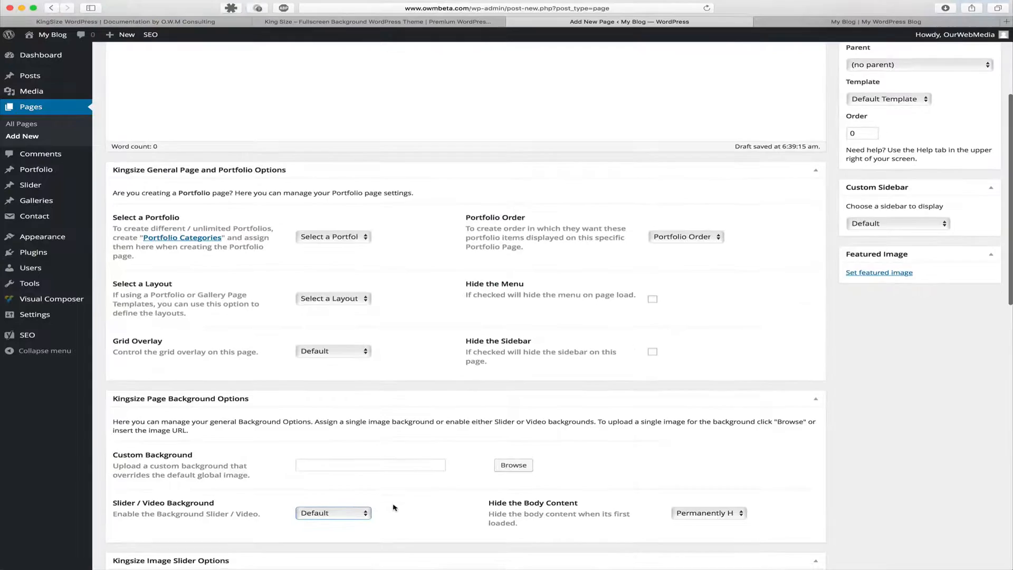
scroll(down, 3)
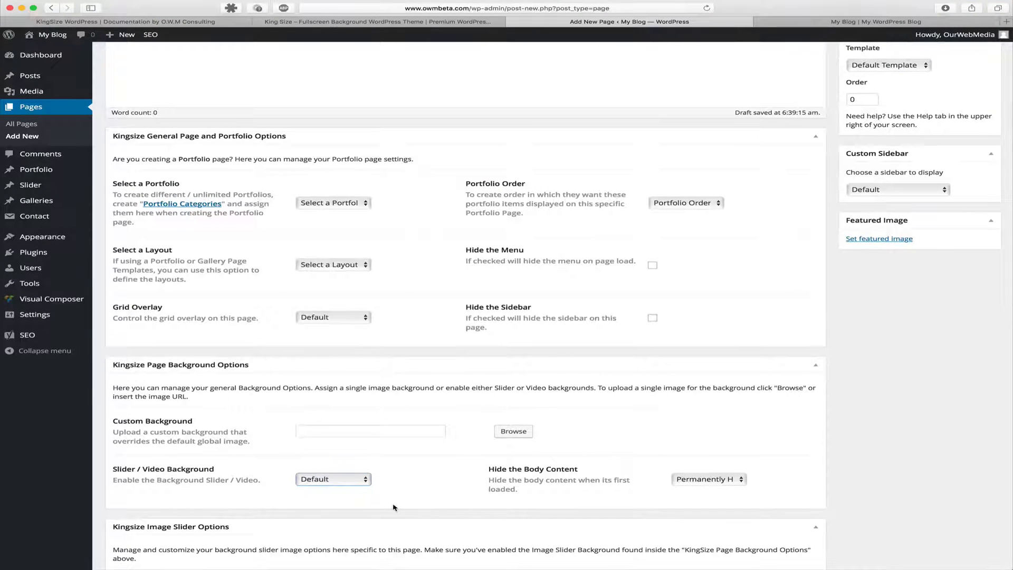
click(333, 479)
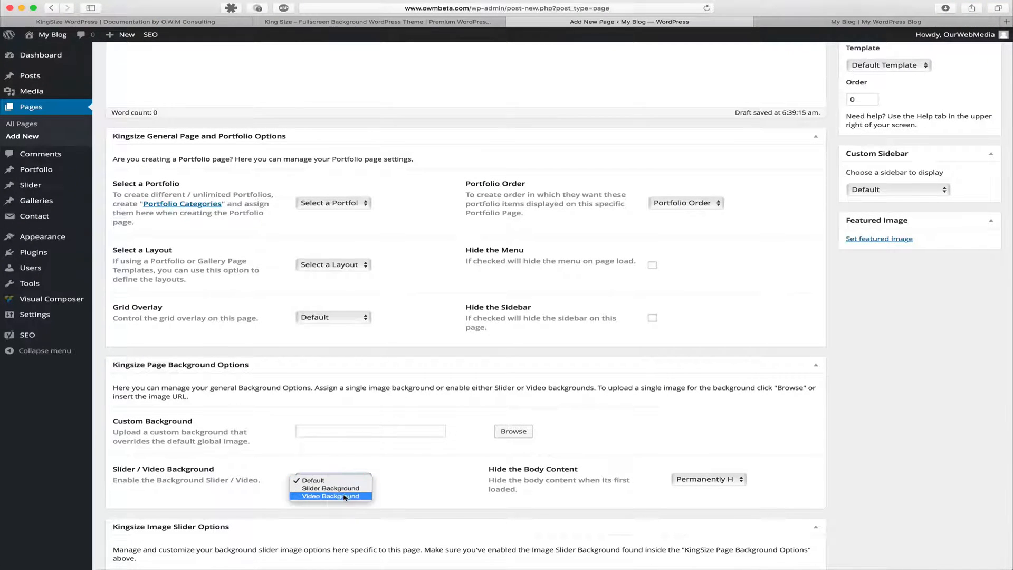
click(330, 496)
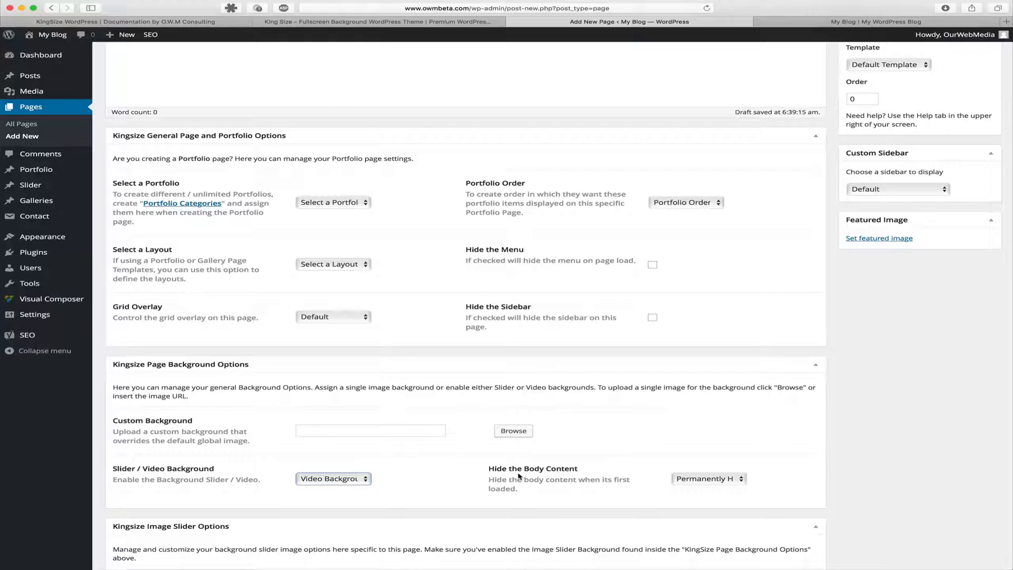
click(709, 478)
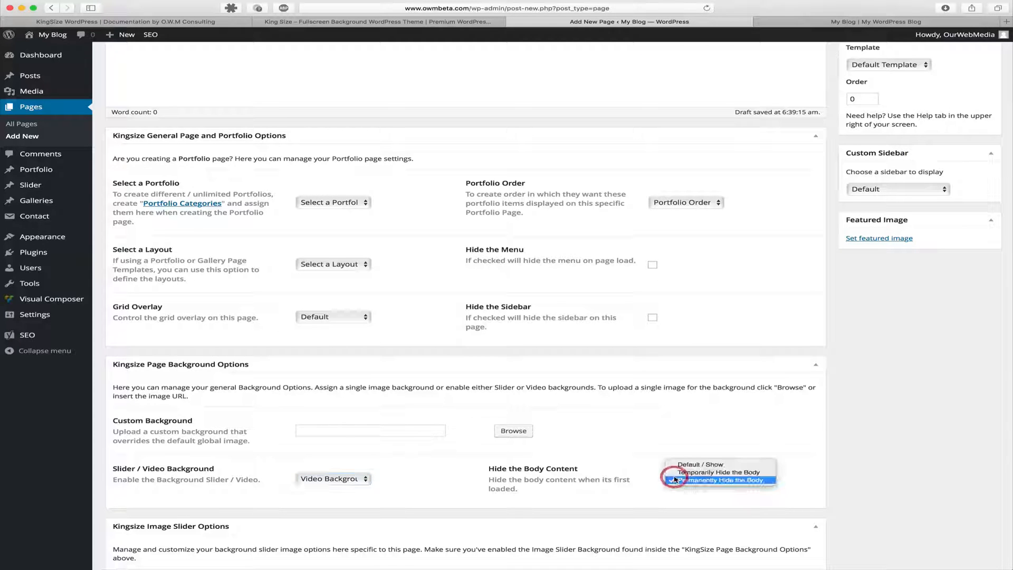
click(719, 479)
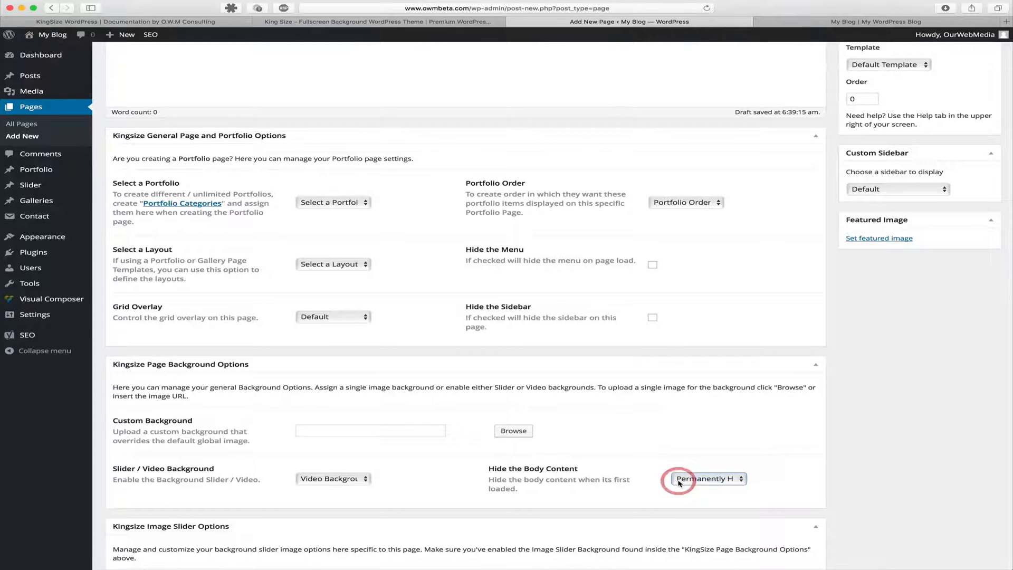
scroll(down, 3)
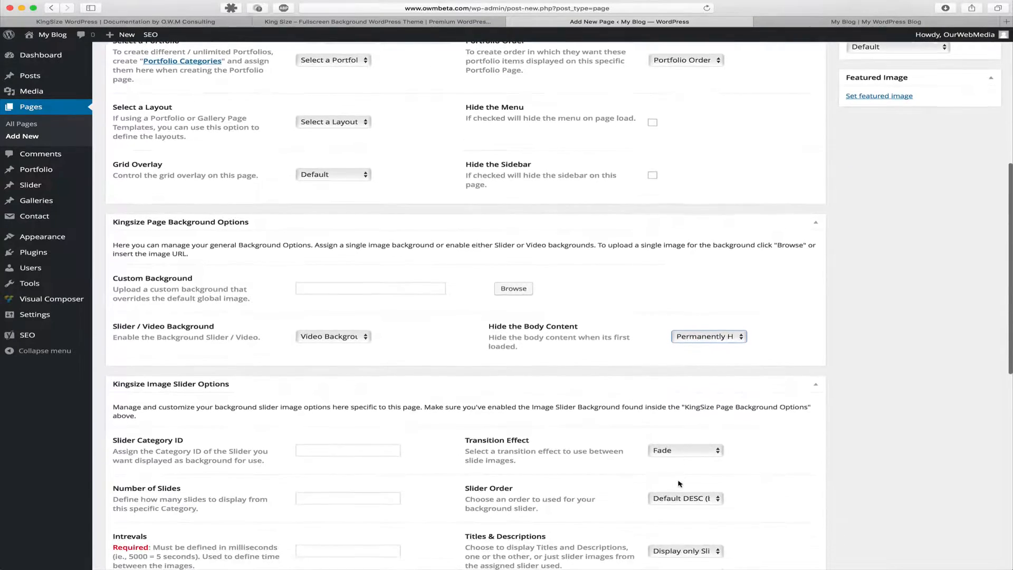
scroll(down, 3)
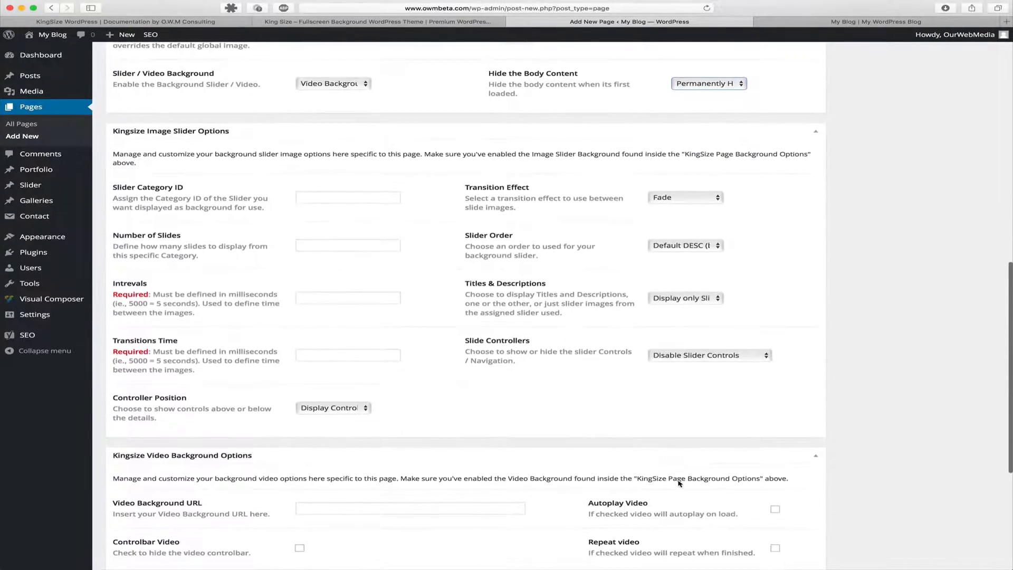
scroll(down, 3)
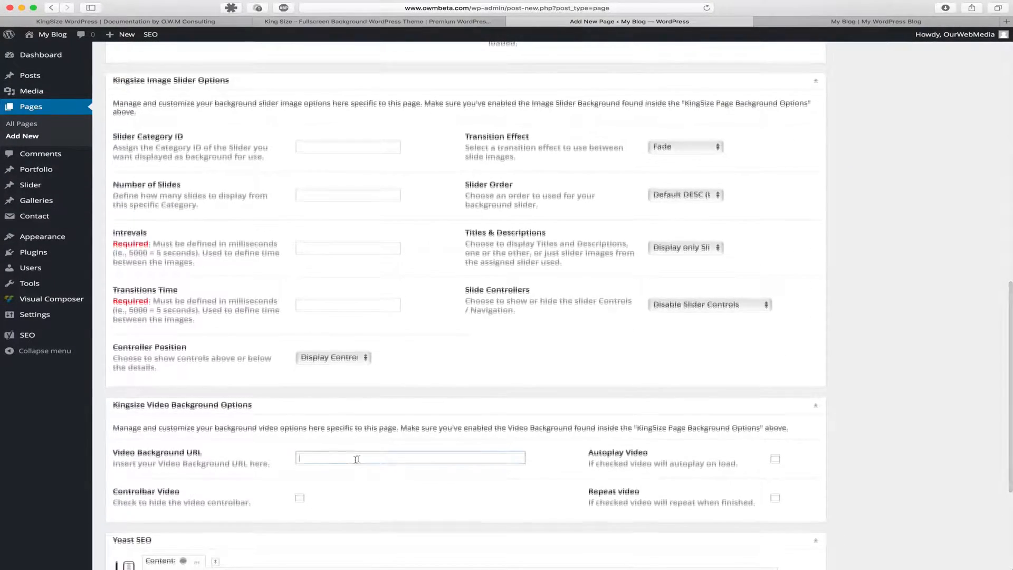
click(409, 457)
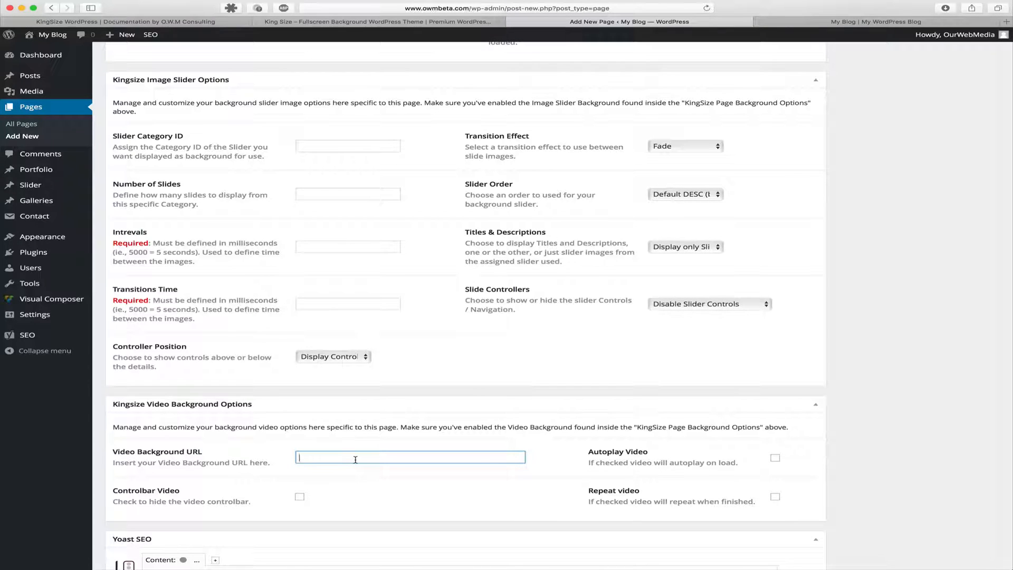
text(http://vimeo.com/63528500)
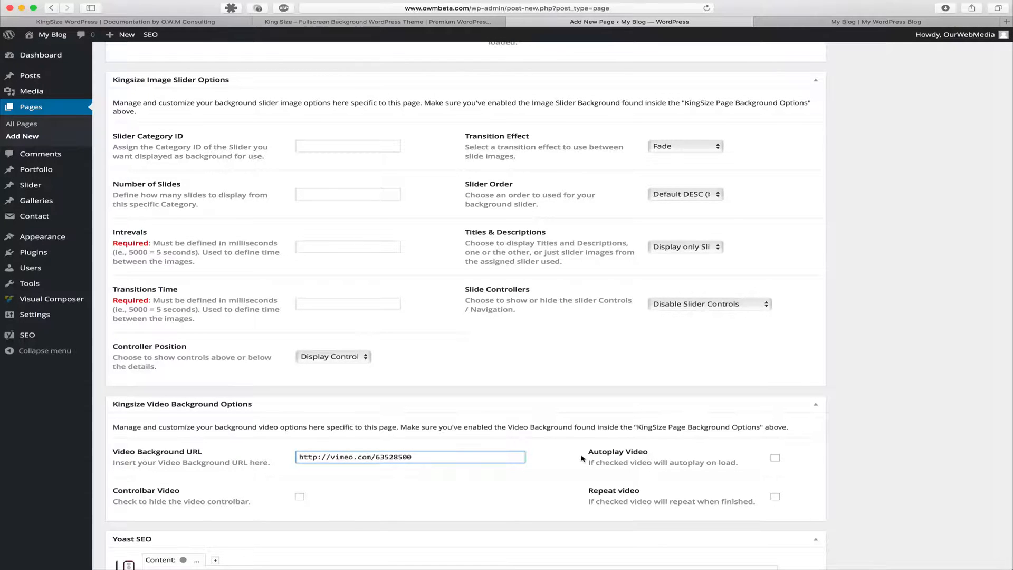
Publish the Video Background page.
scroll(up, 3)
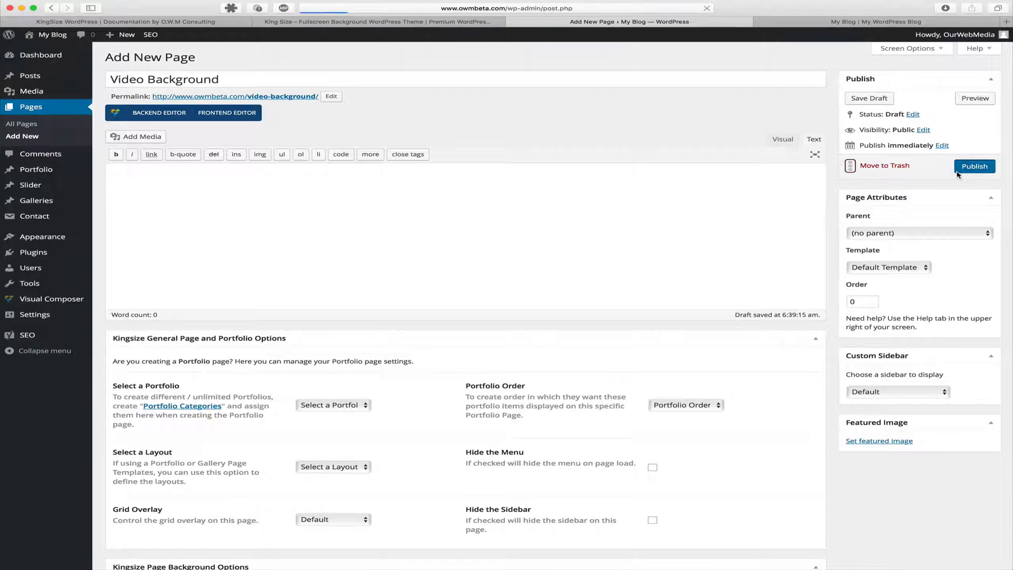
click(973, 165)
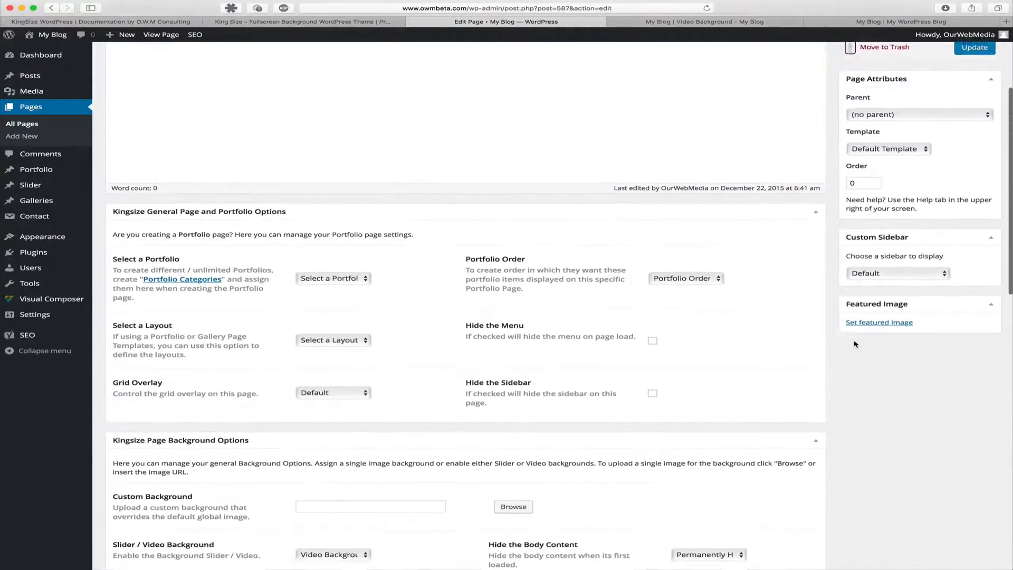
Update the page, check its live full-screen video background, and close that view.
click(974, 202)
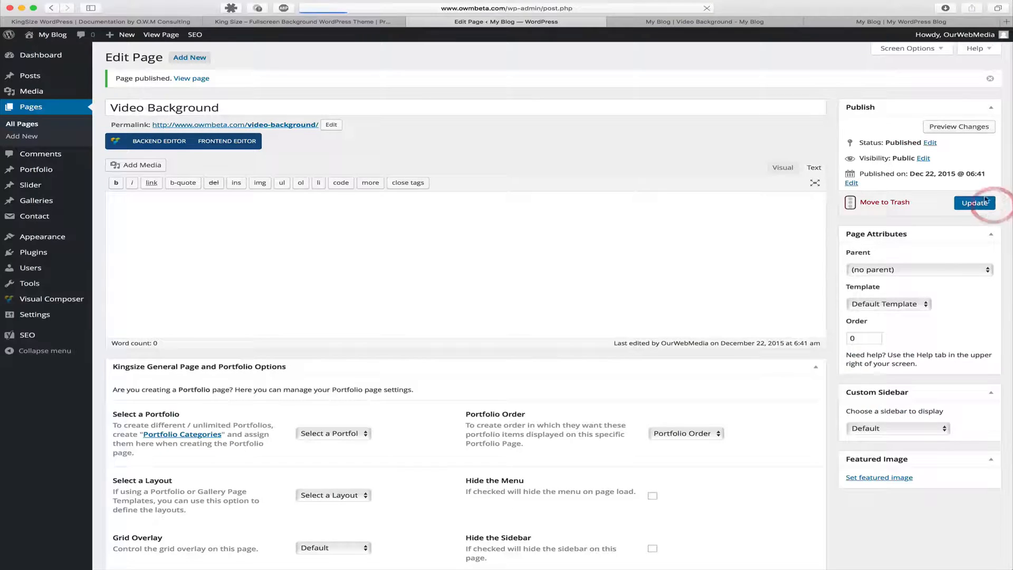
click(974, 203)
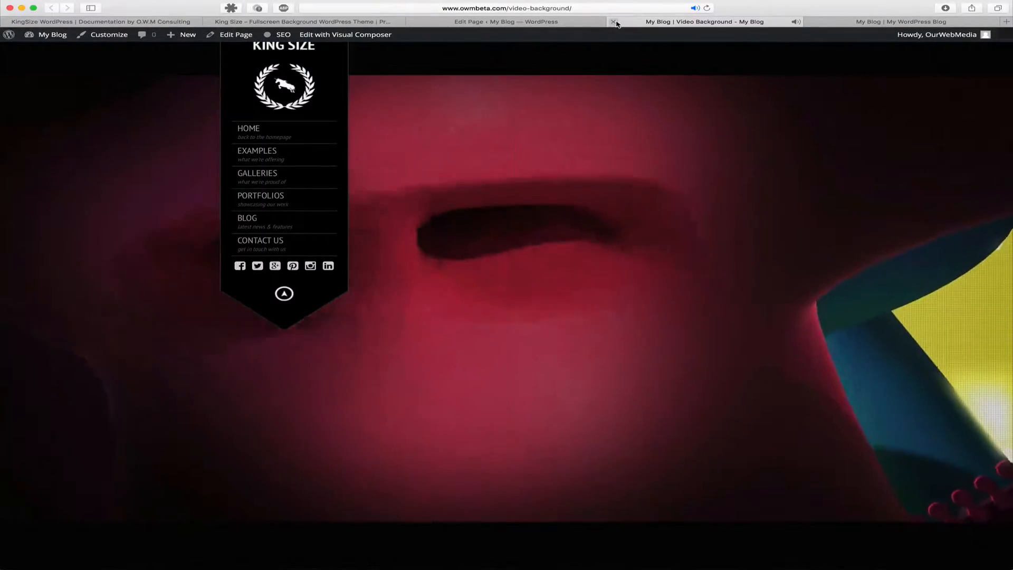
mouse_move(614, 22)
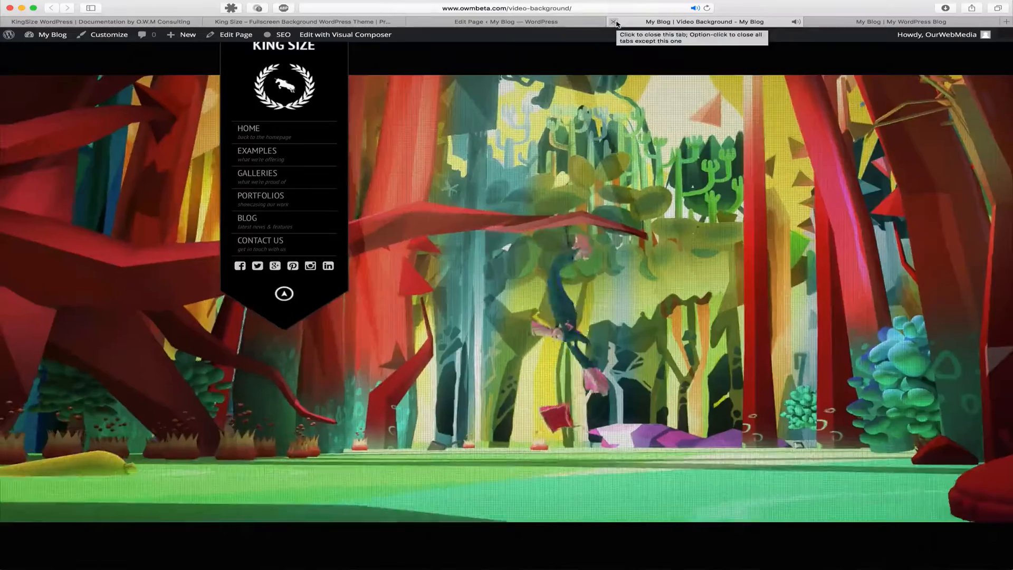
click(506, 21)
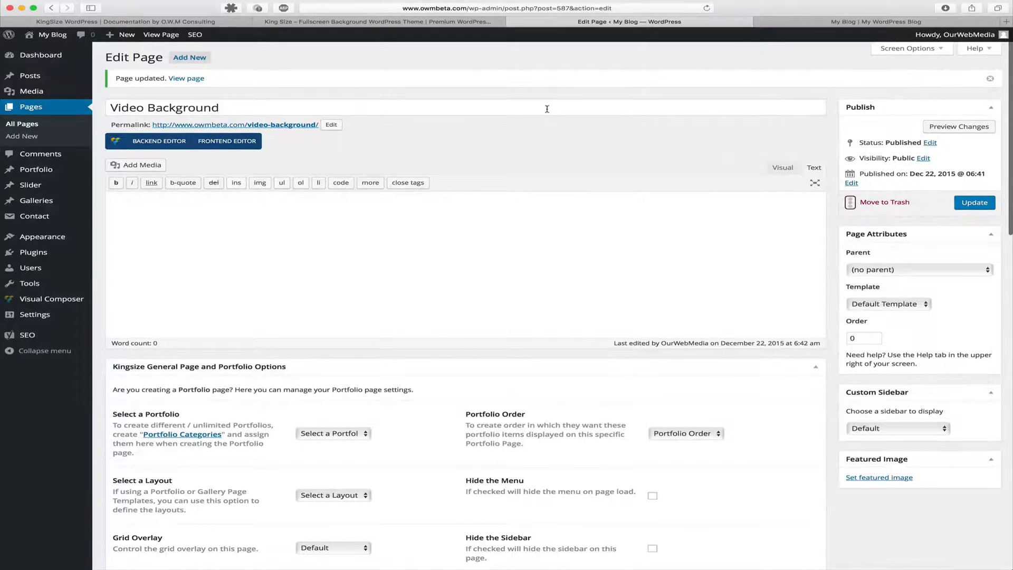